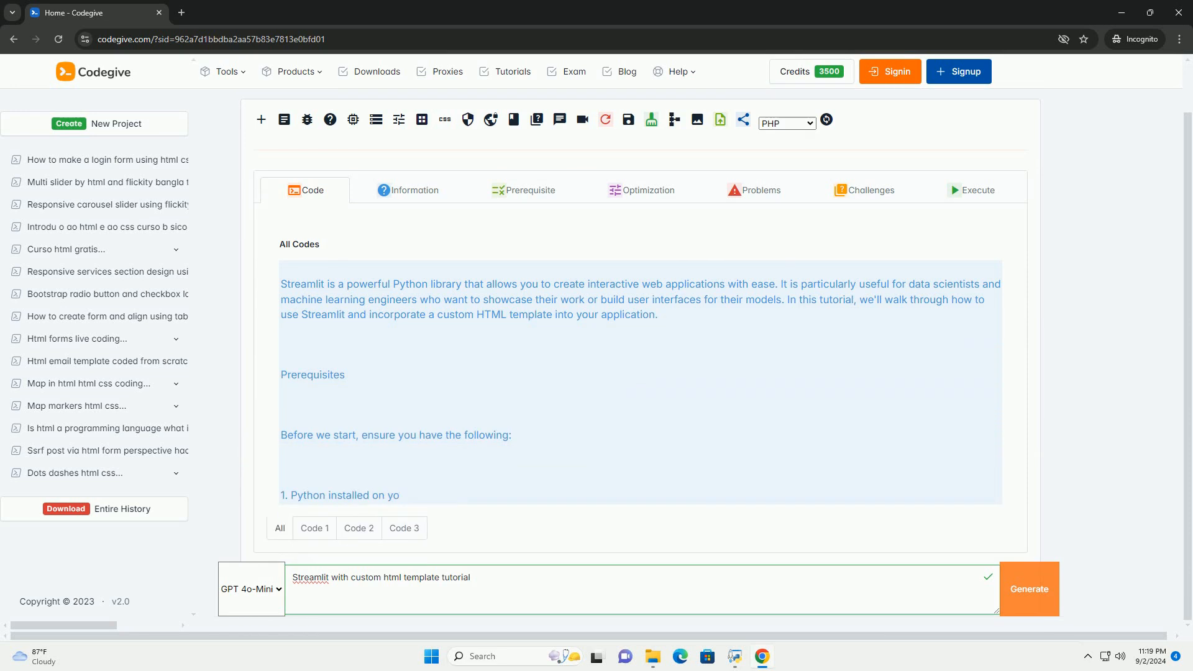
scroll("down", 3)
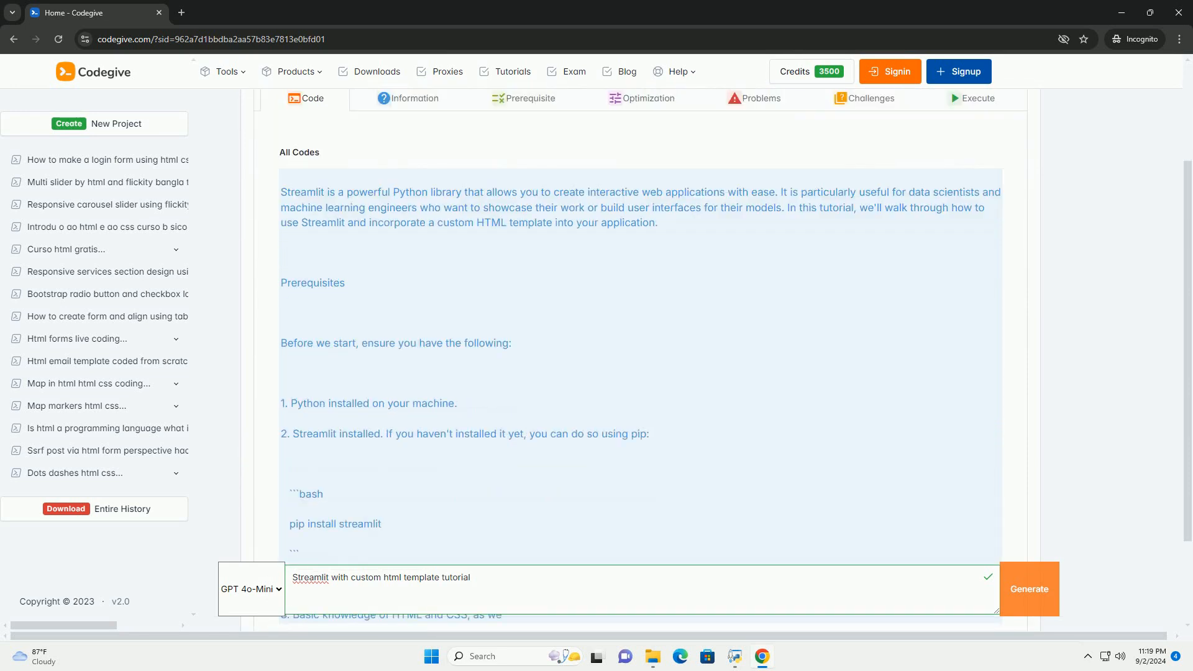
scroll("down", 3)
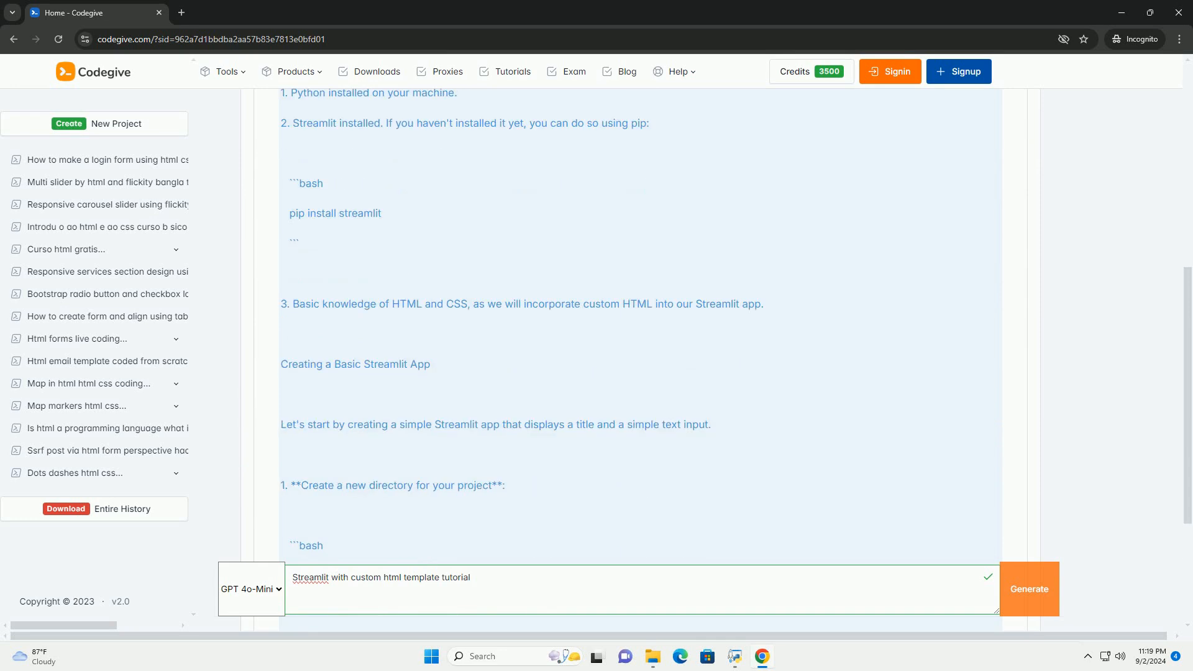
scroll("down", 3)
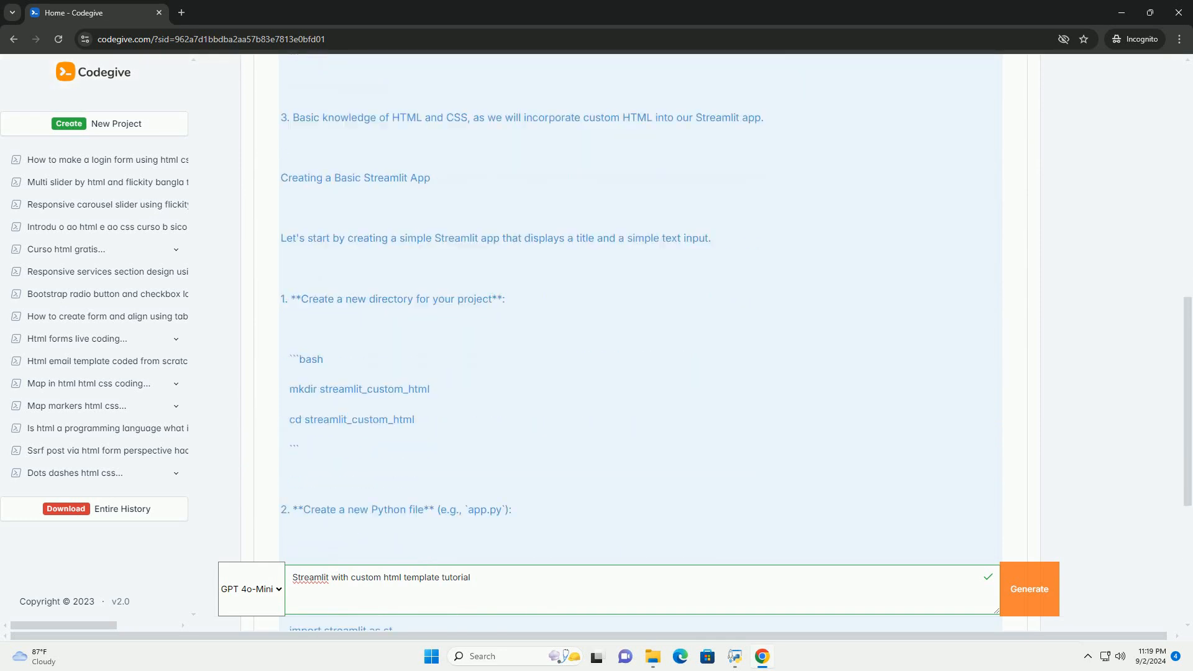
scroll("down", 3)
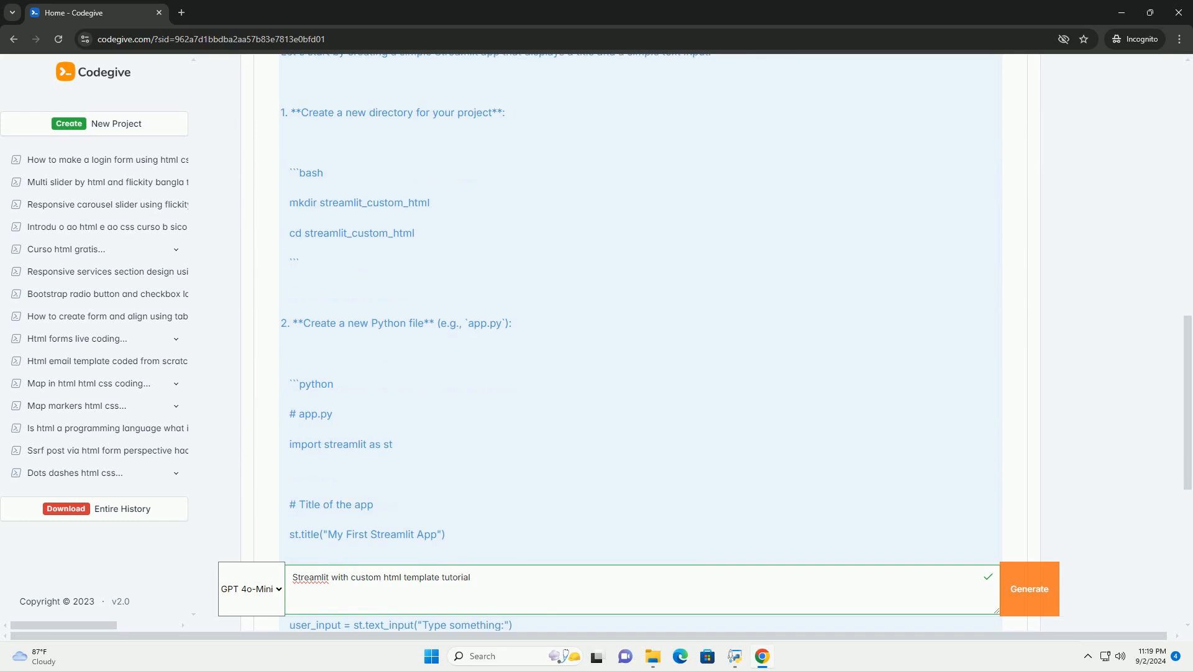
scroll("down", 3)
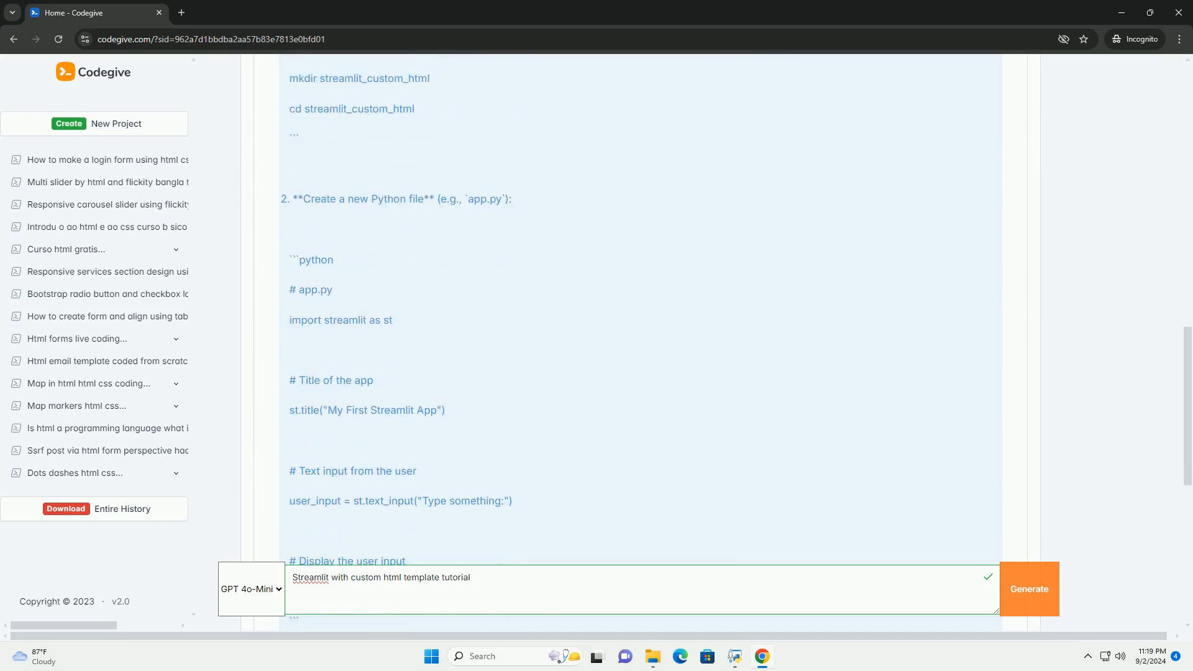
scroll("down", 3)
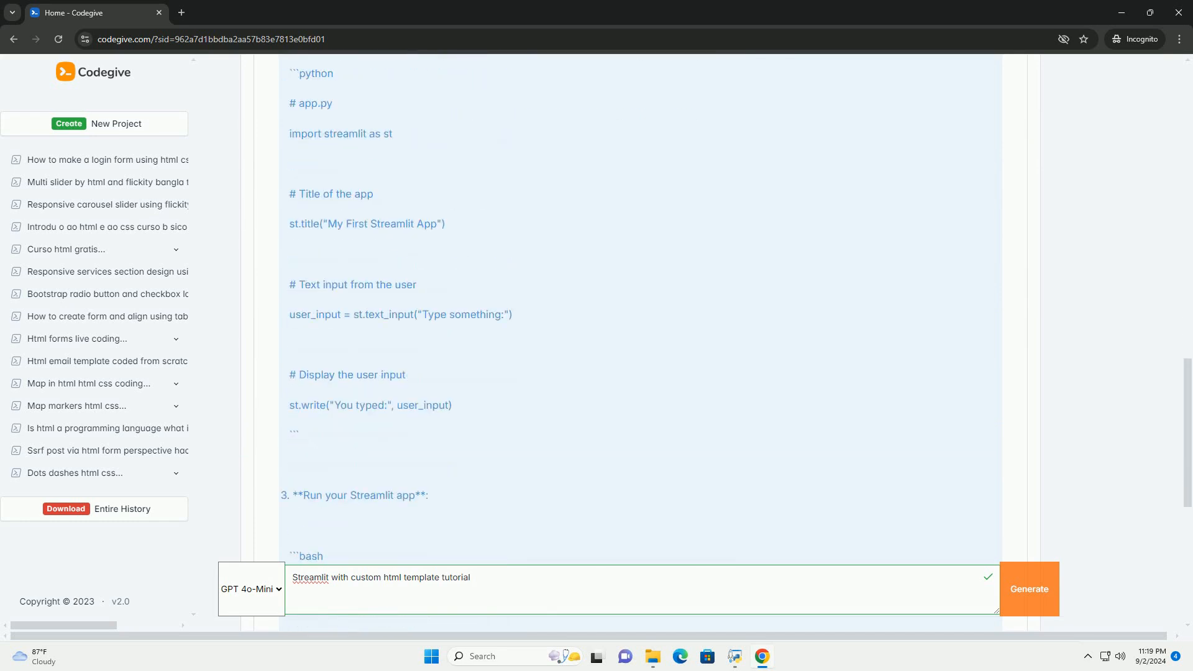
scroll("down", 3)
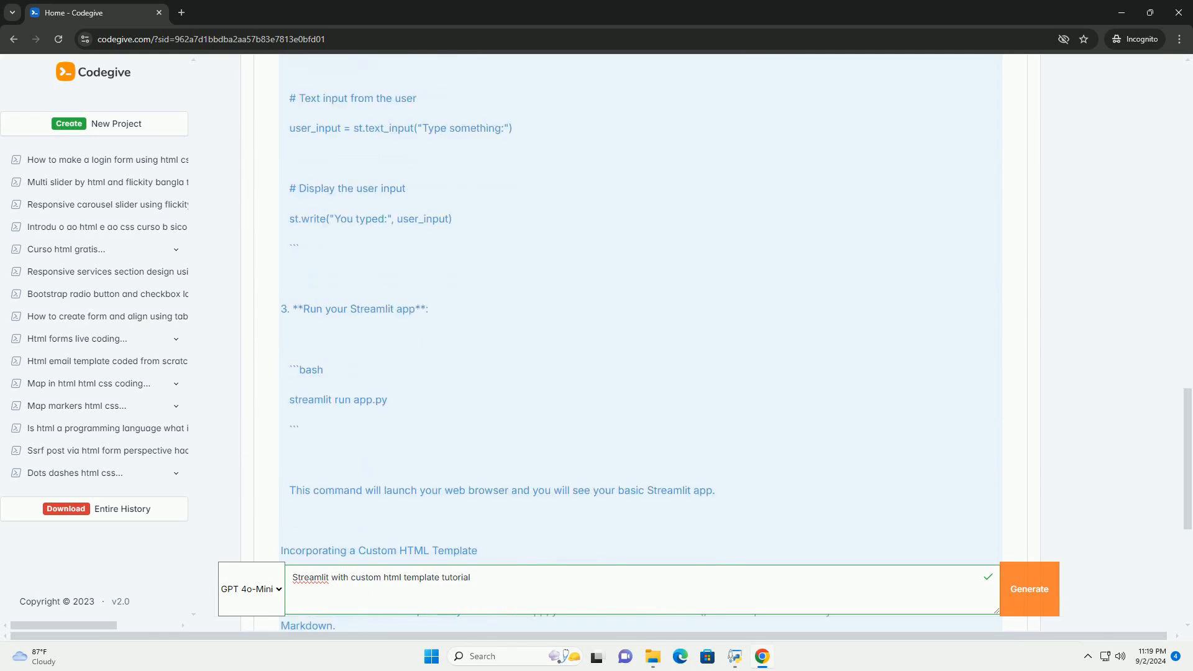
scroll("down", 3)
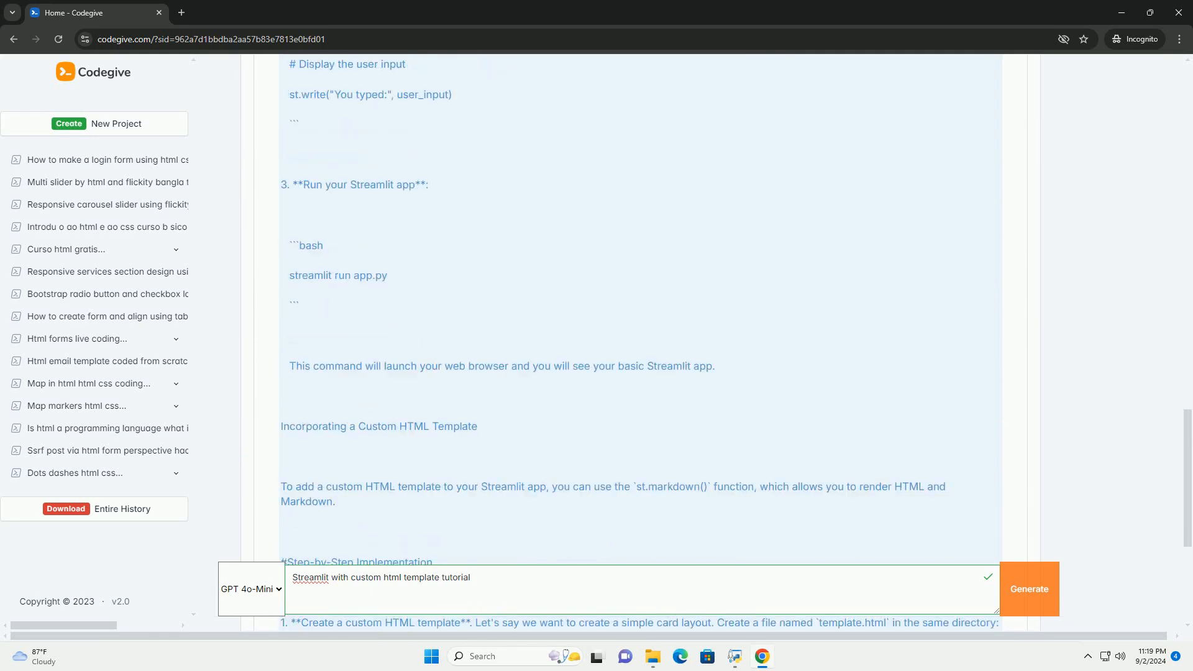
scroll("down", 3)
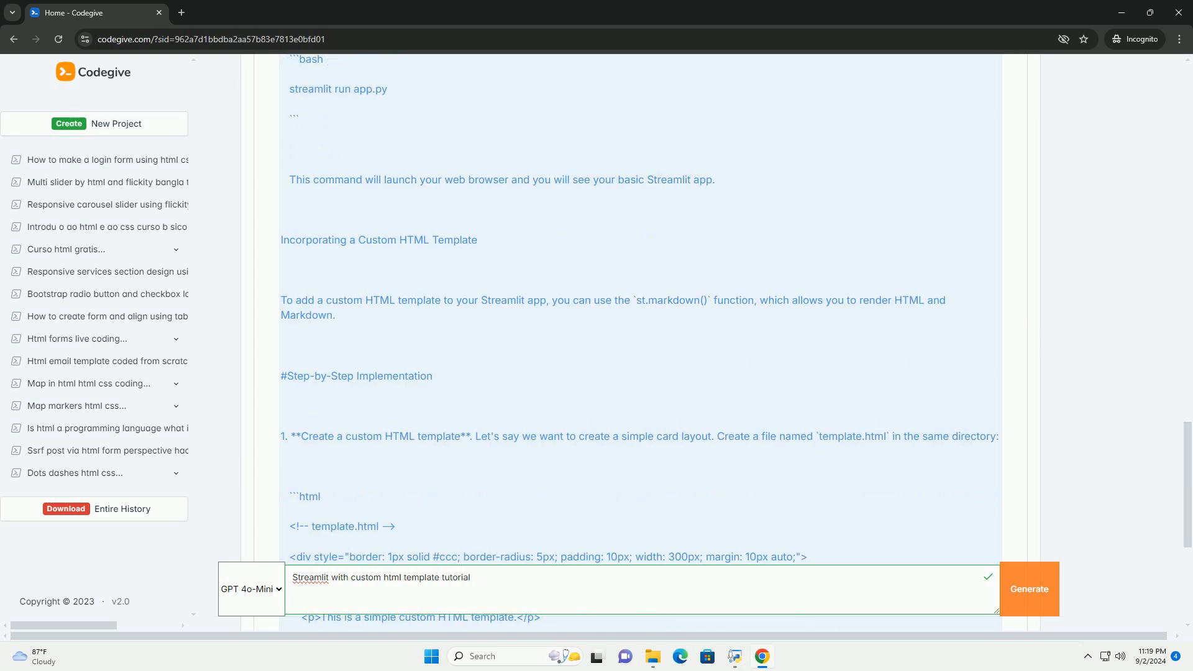
scroll("down", 3)
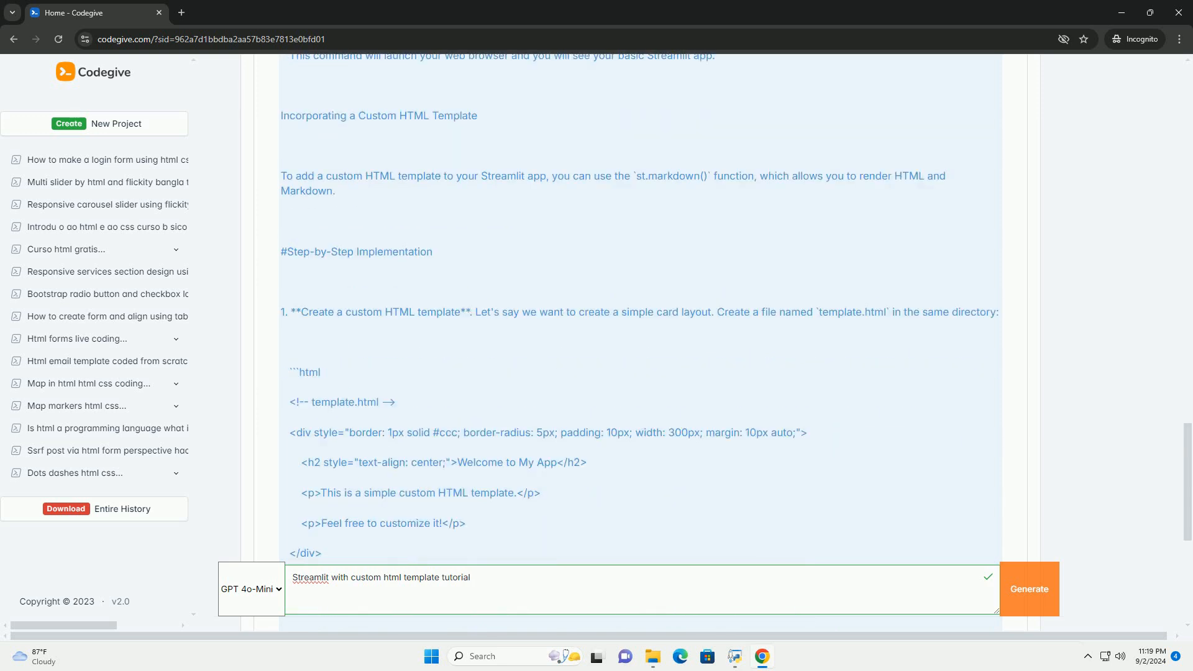
scroll("down", 3)
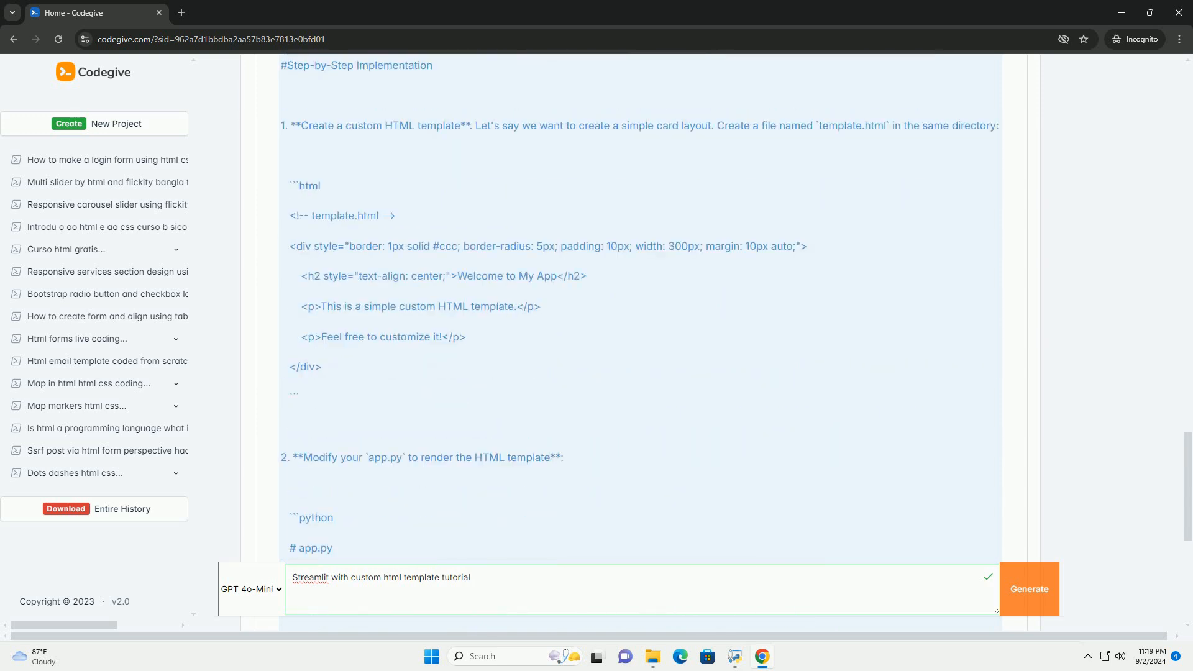
scroll("down", 3)
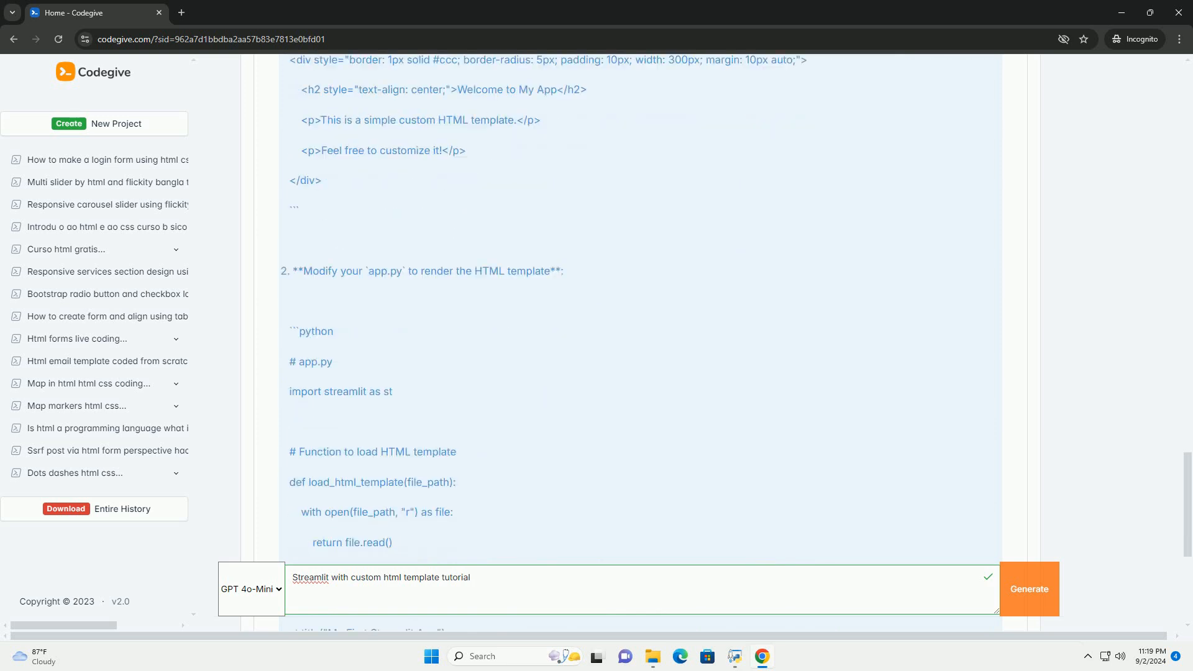
scroll("down", 3)
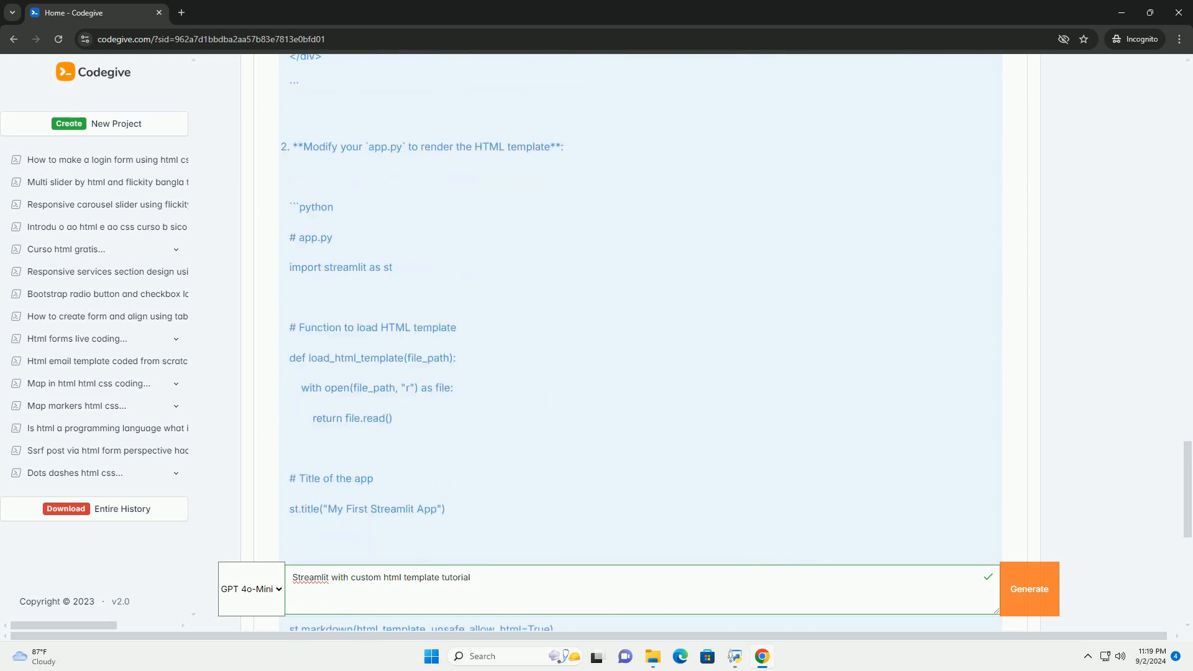
scroll("down", 3)
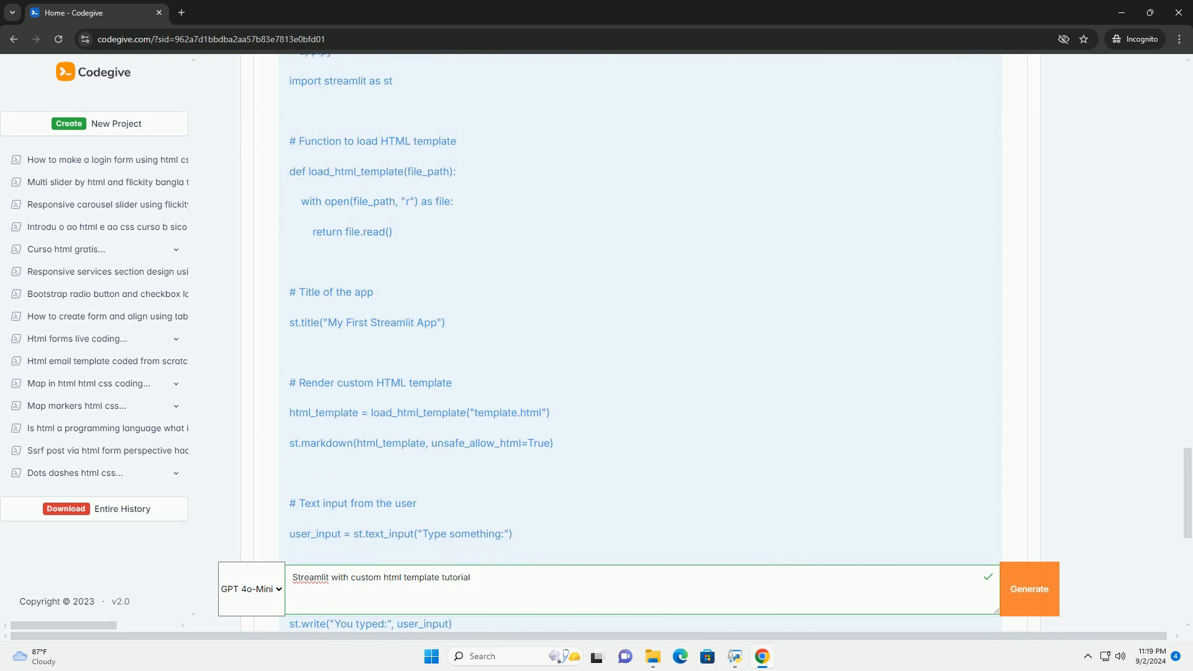
scroll("down", 3)
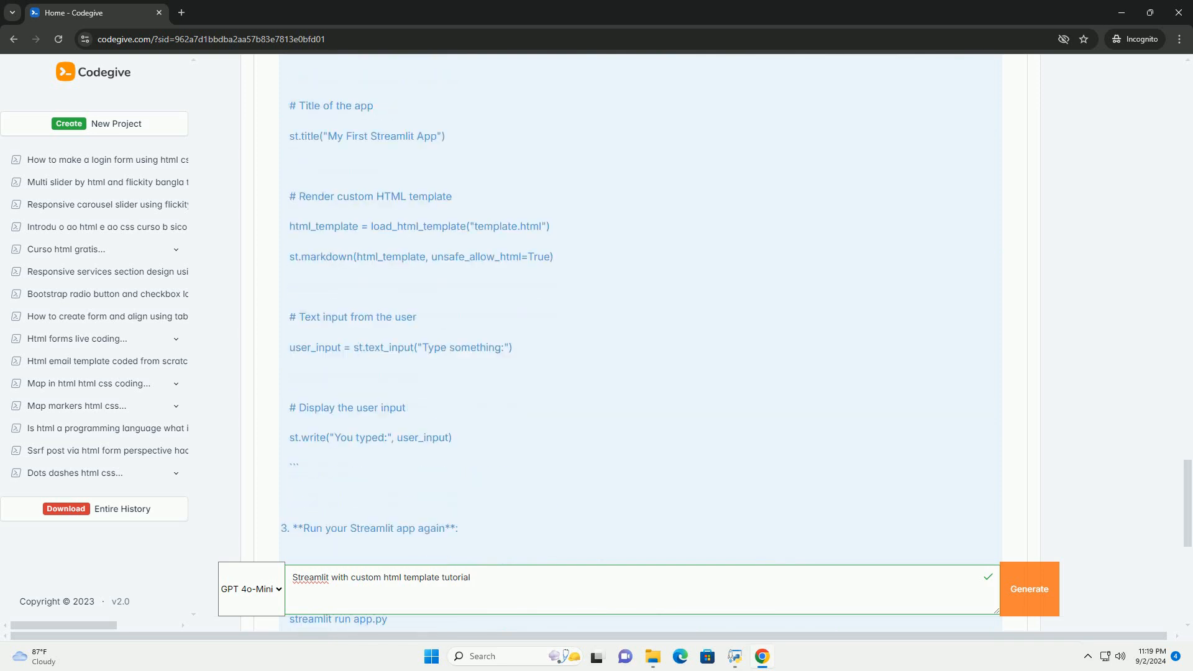
scroll("down", 3)
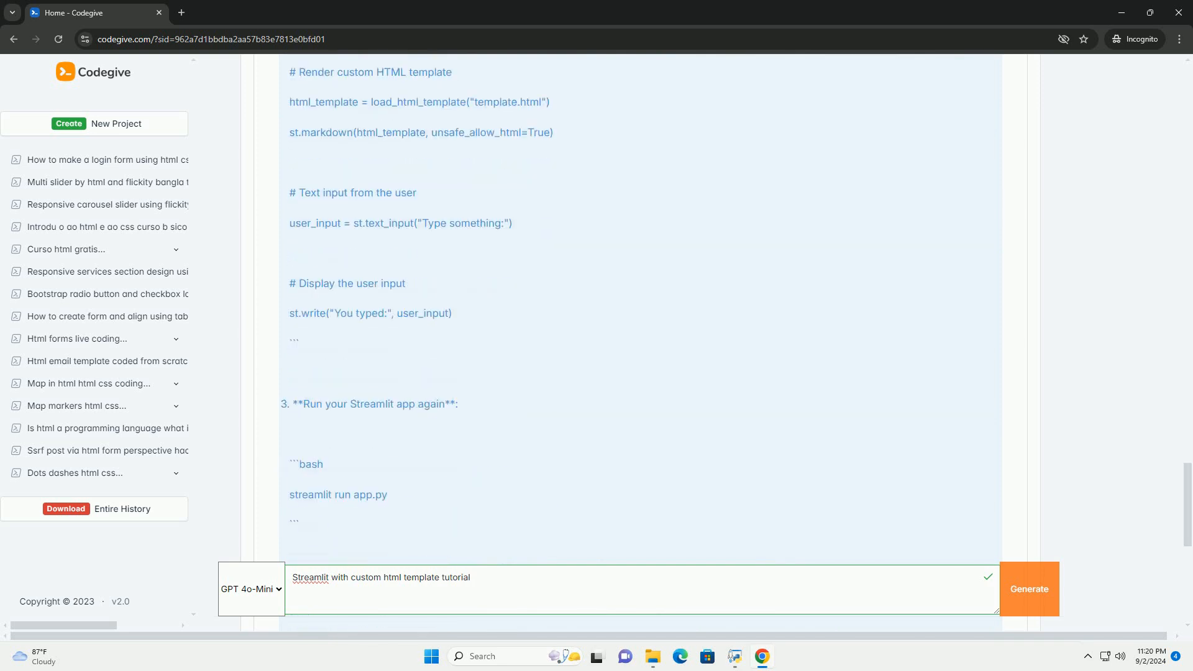
scroll("down", 3)
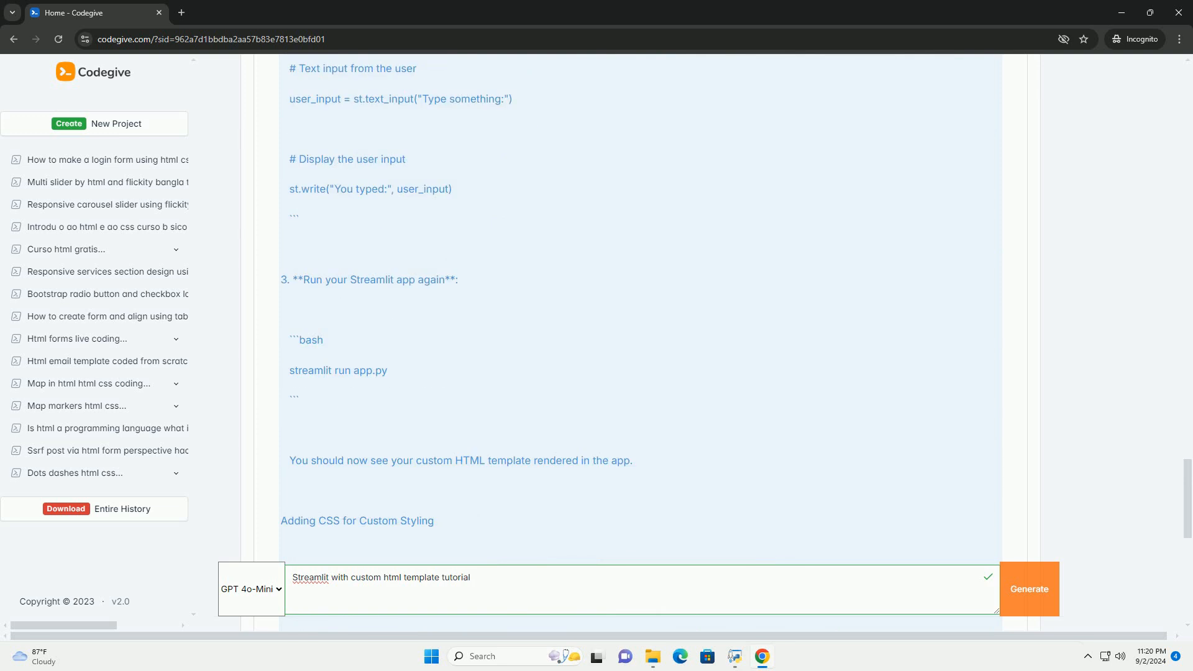
scroll("down", 3)
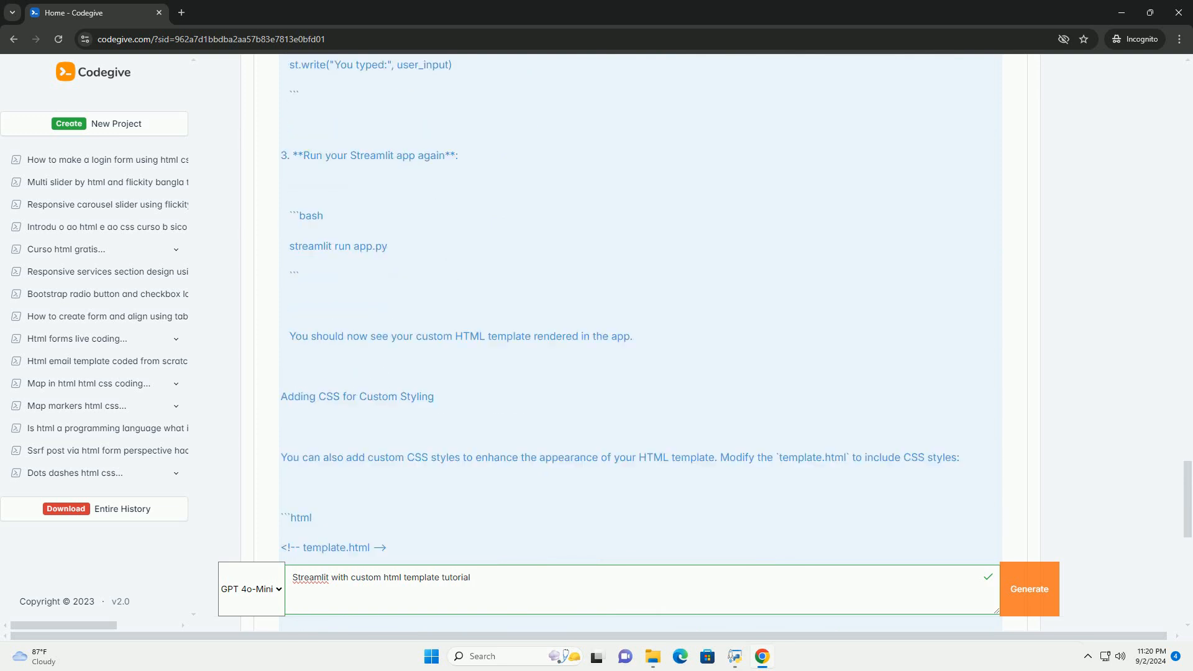
scroll("down", 3)
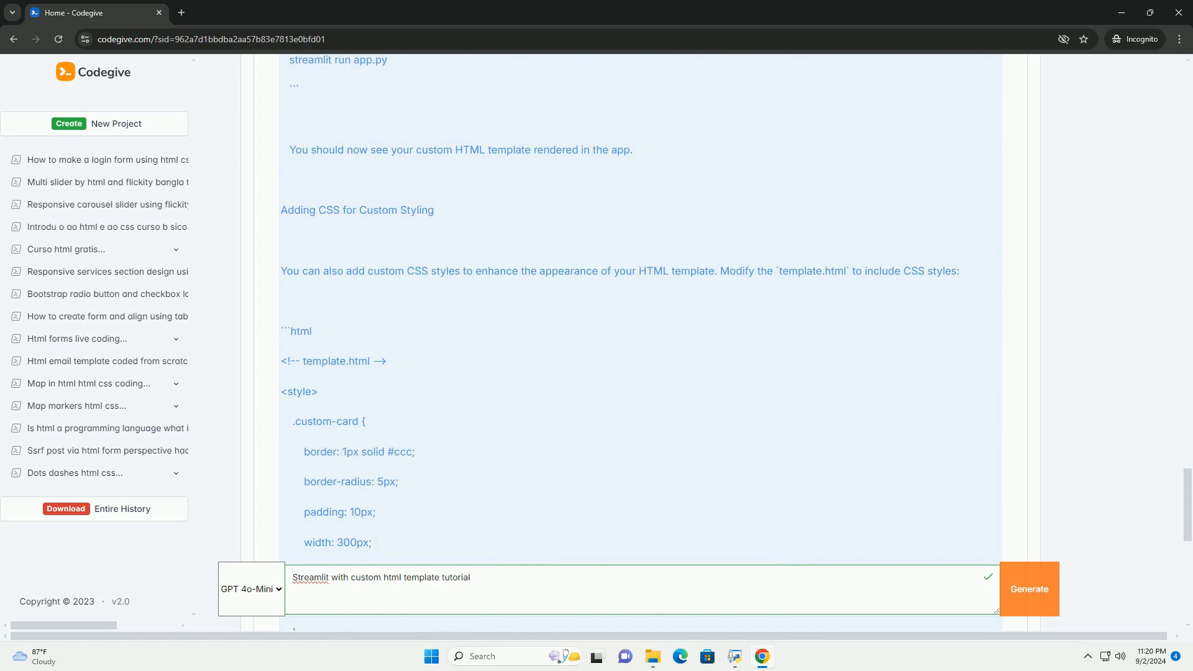
scroll("down", 3)
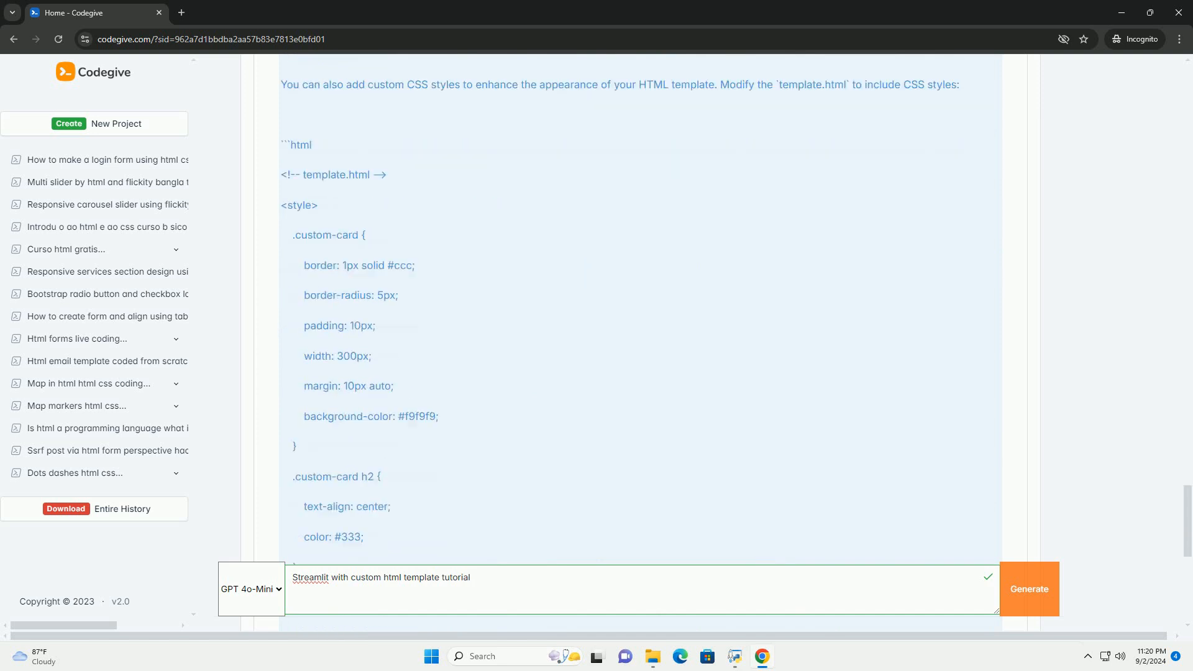
scroll("down", 3)
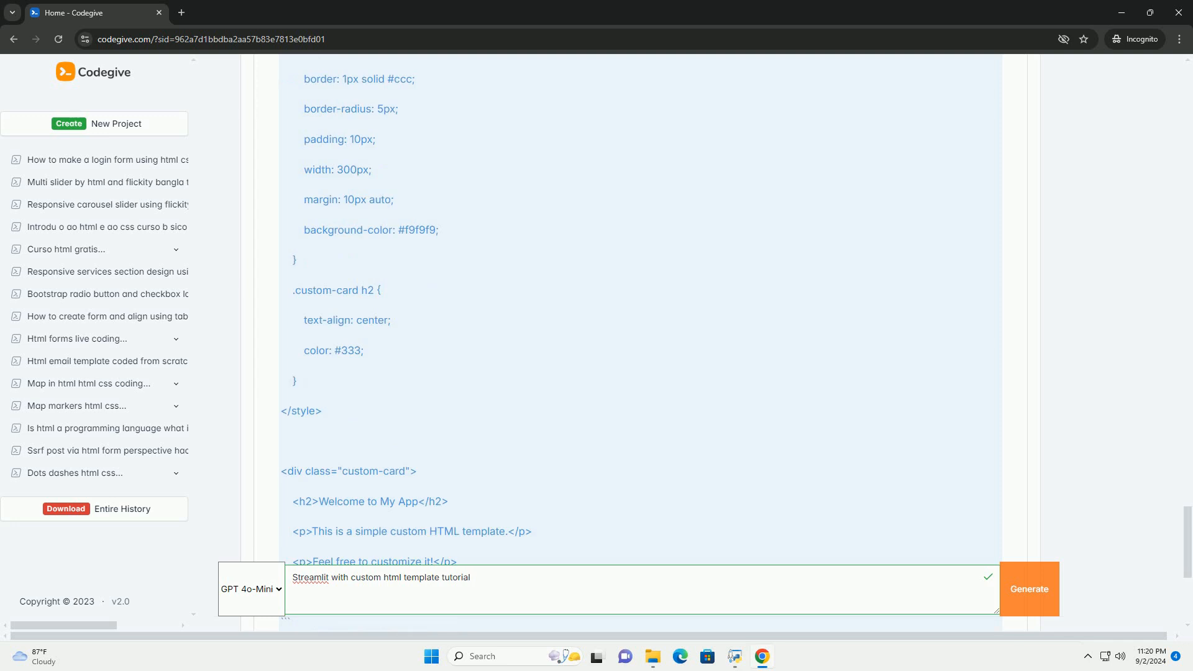